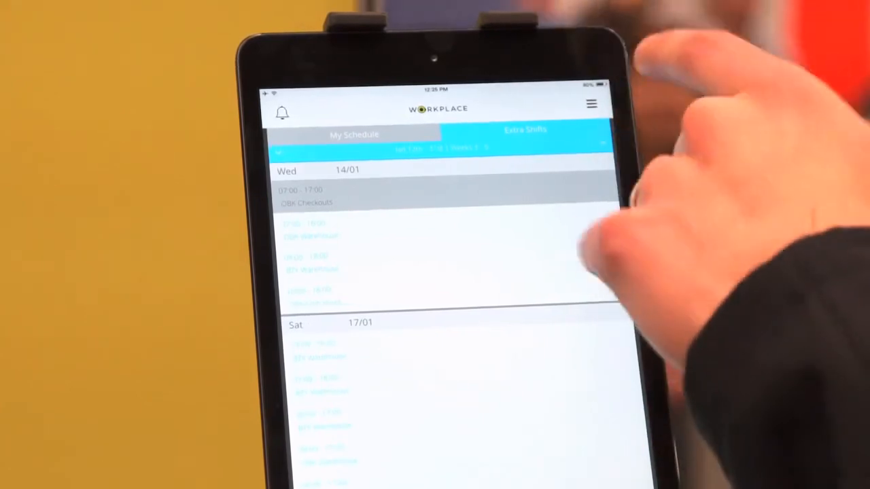
Switch from the shift schedule to the Promotions page listing the in-store offers
left_click(592, 104)
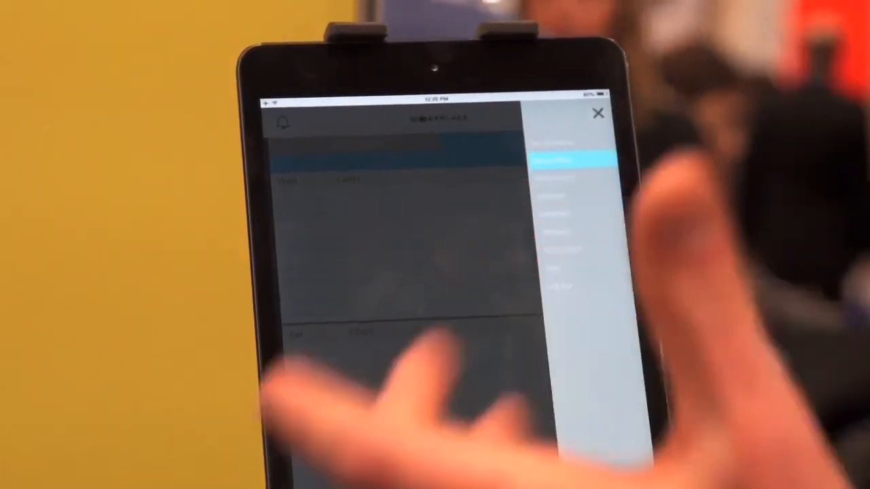
left_click(598, 113)
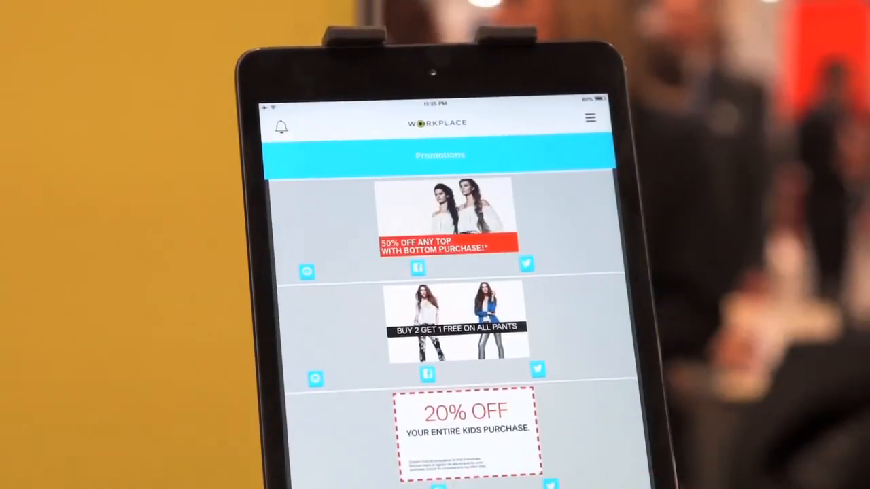